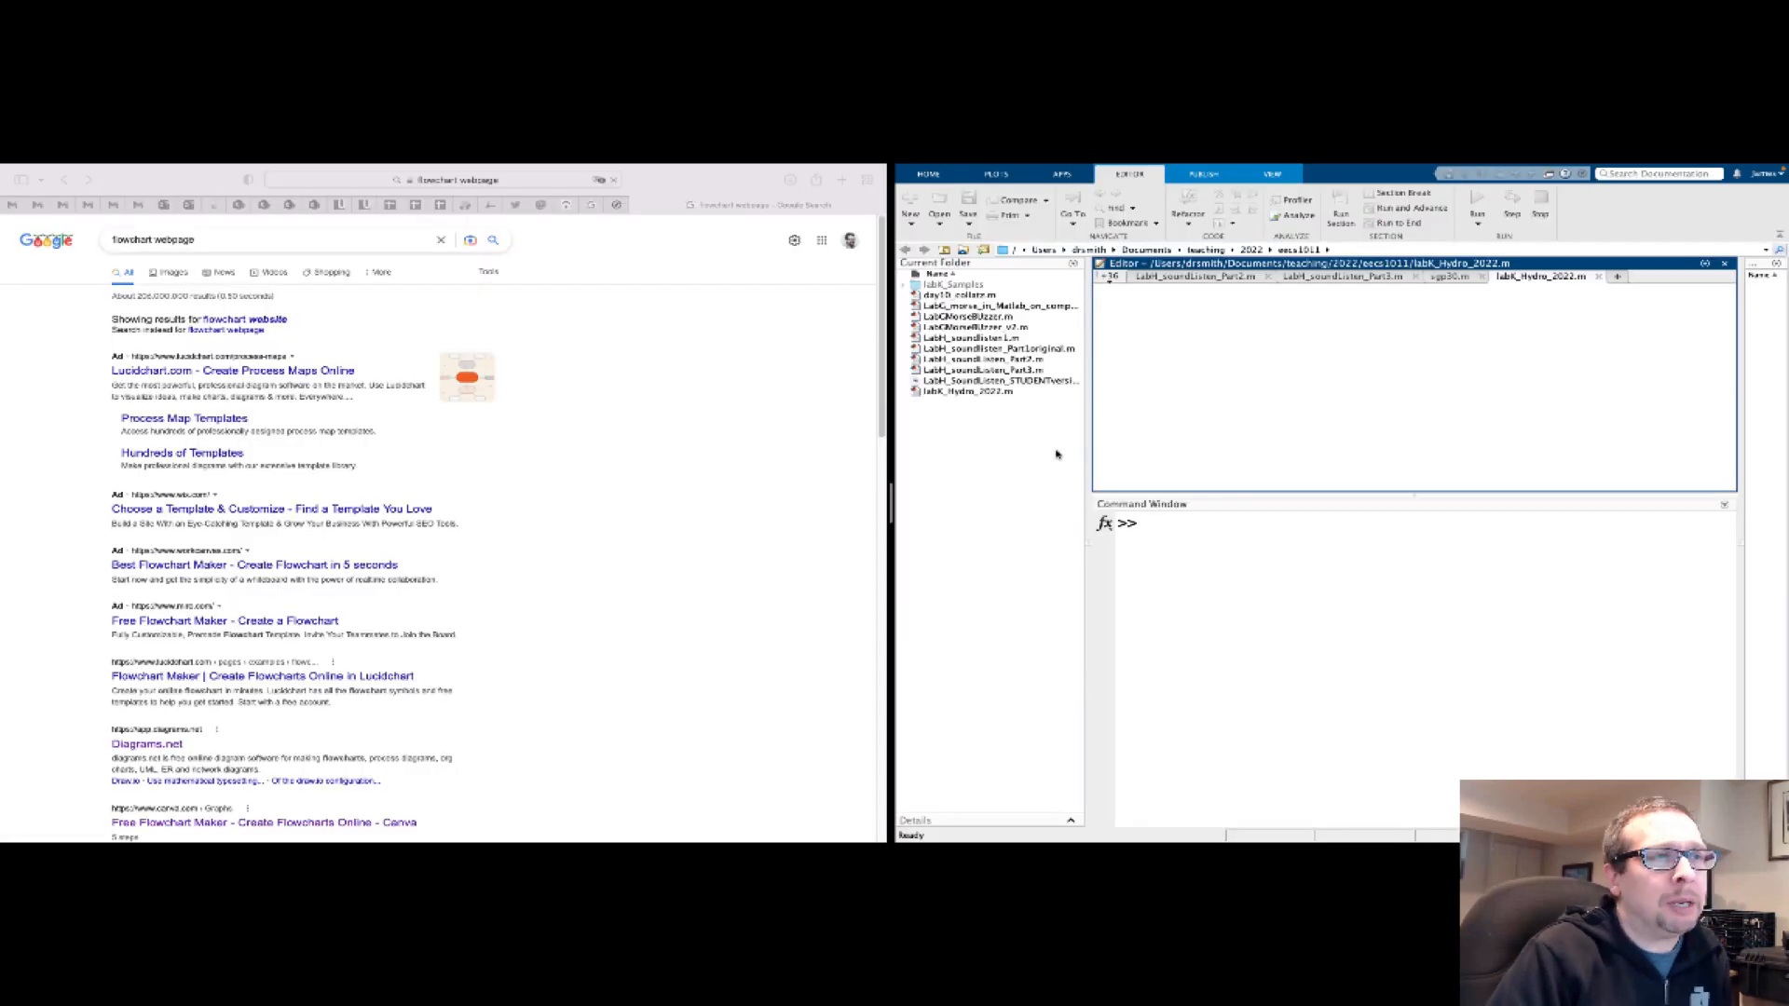
{"action": "mouse_move", "coordinate": [531, 499]}
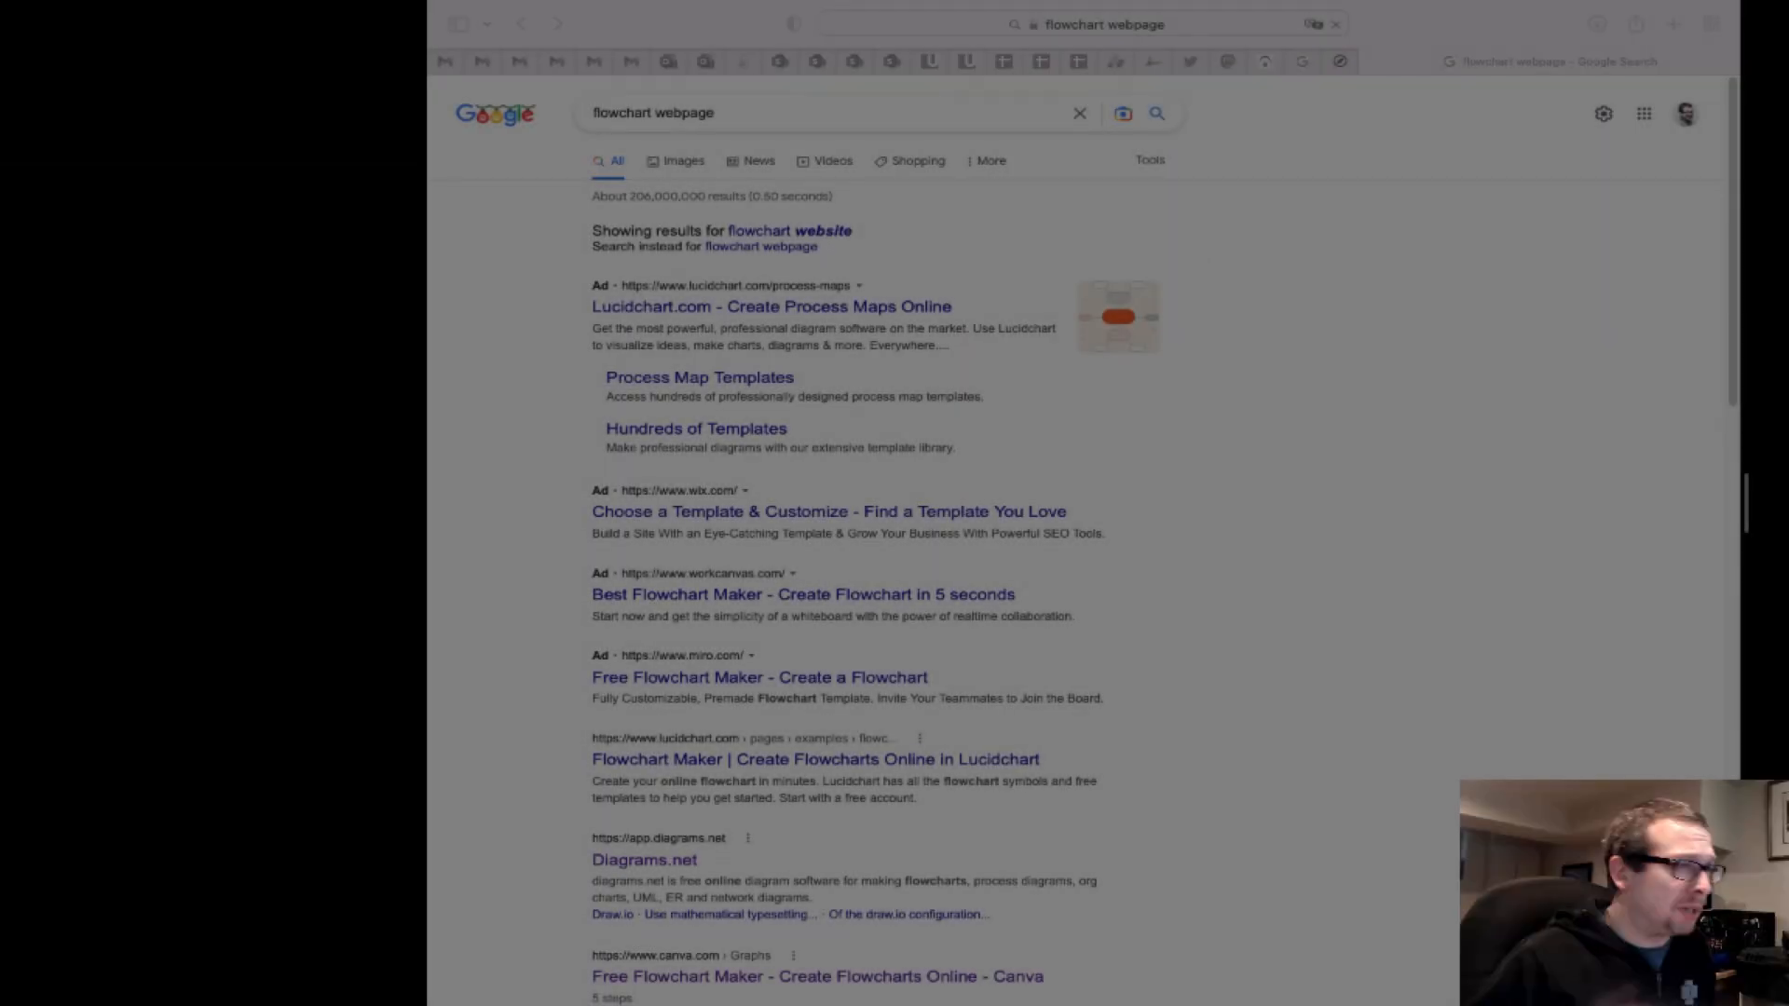
Step: Open the diagrams.net site from the Google results for 'flowchart webpage'
{"action": "left_click", "coordinate": [643, 859]}
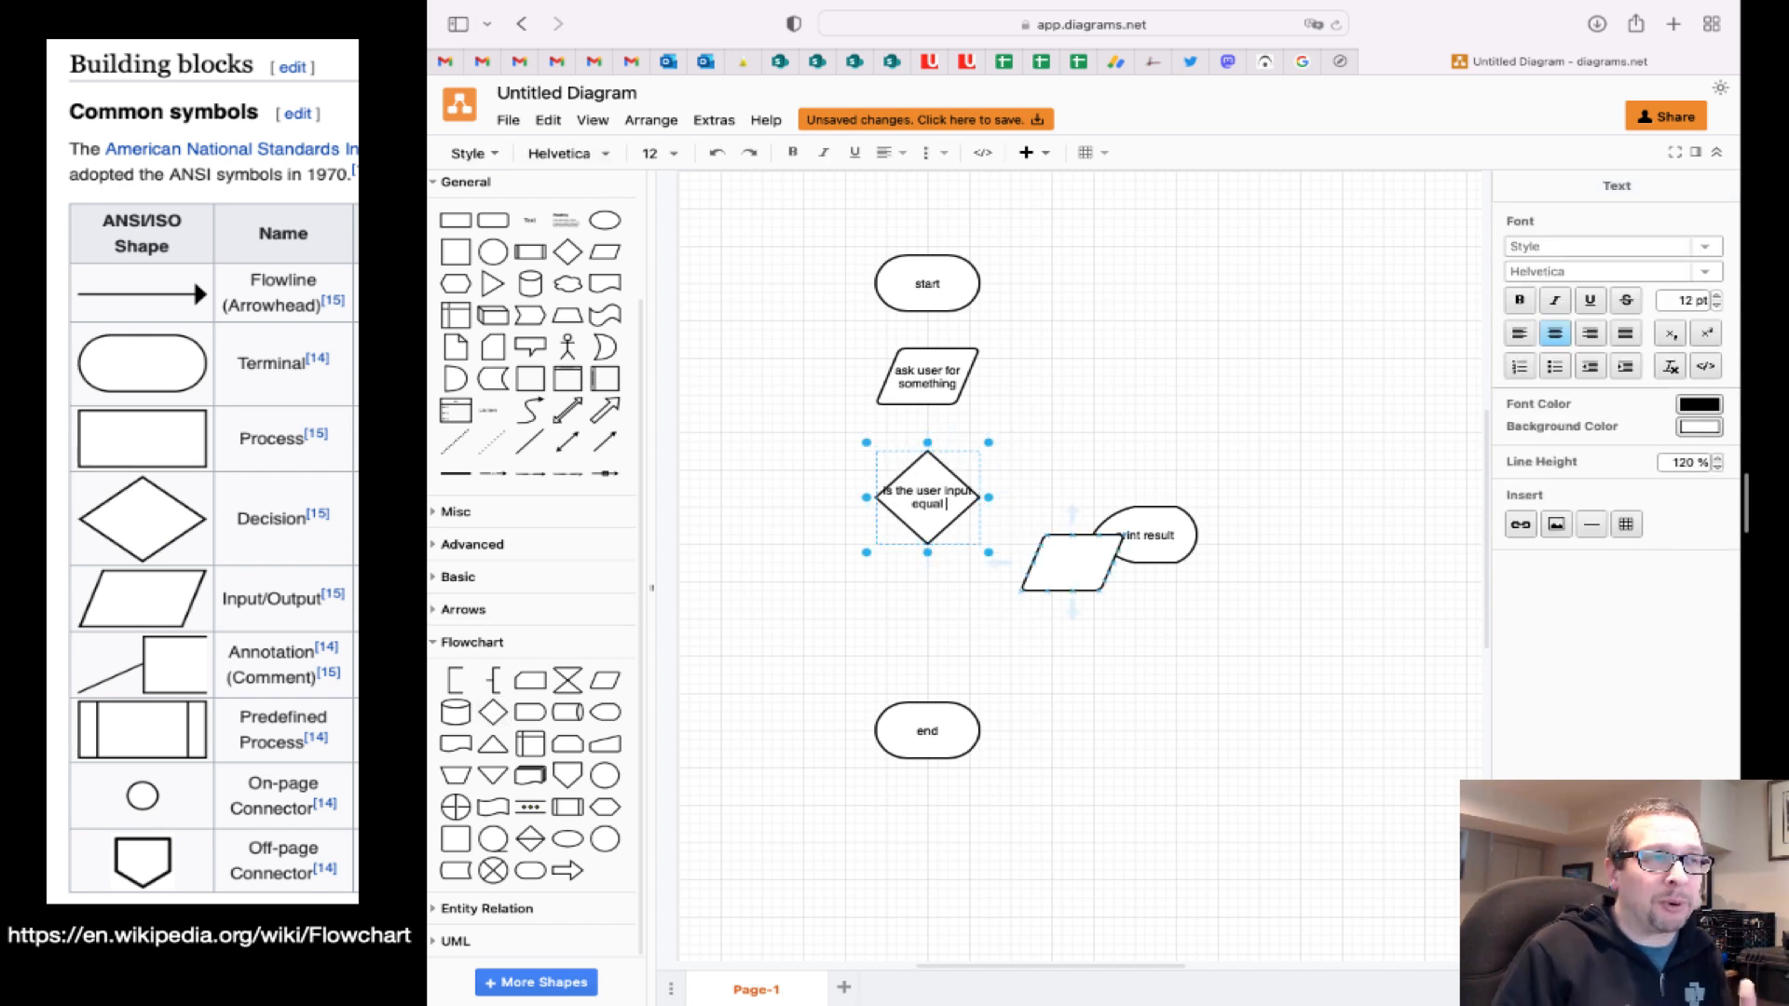
Step: Finish the decision shape's label asking whether the user input equals "hello"
{"action": "left_click", "coordinate": [1137, 591]}
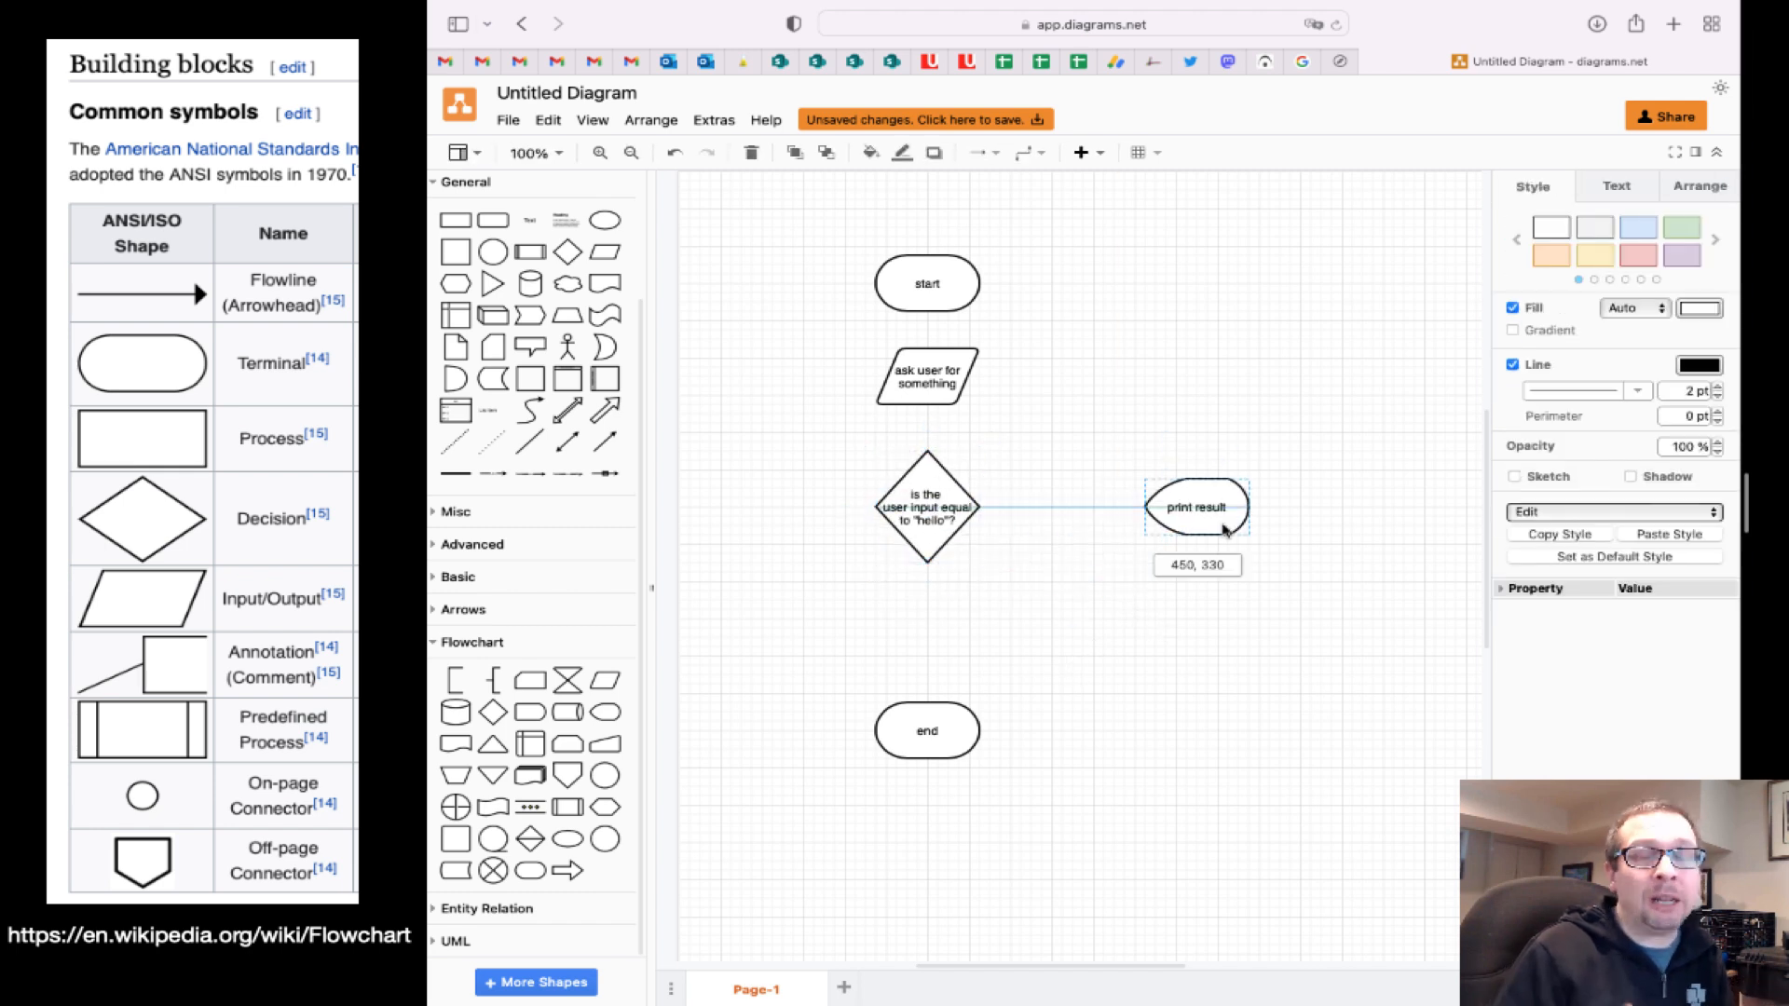
Step: Relabel the display shape 'print "try again"' and loop its connector back to the input shape
{"action": "double_click", "coordinate": [1197, 507]}
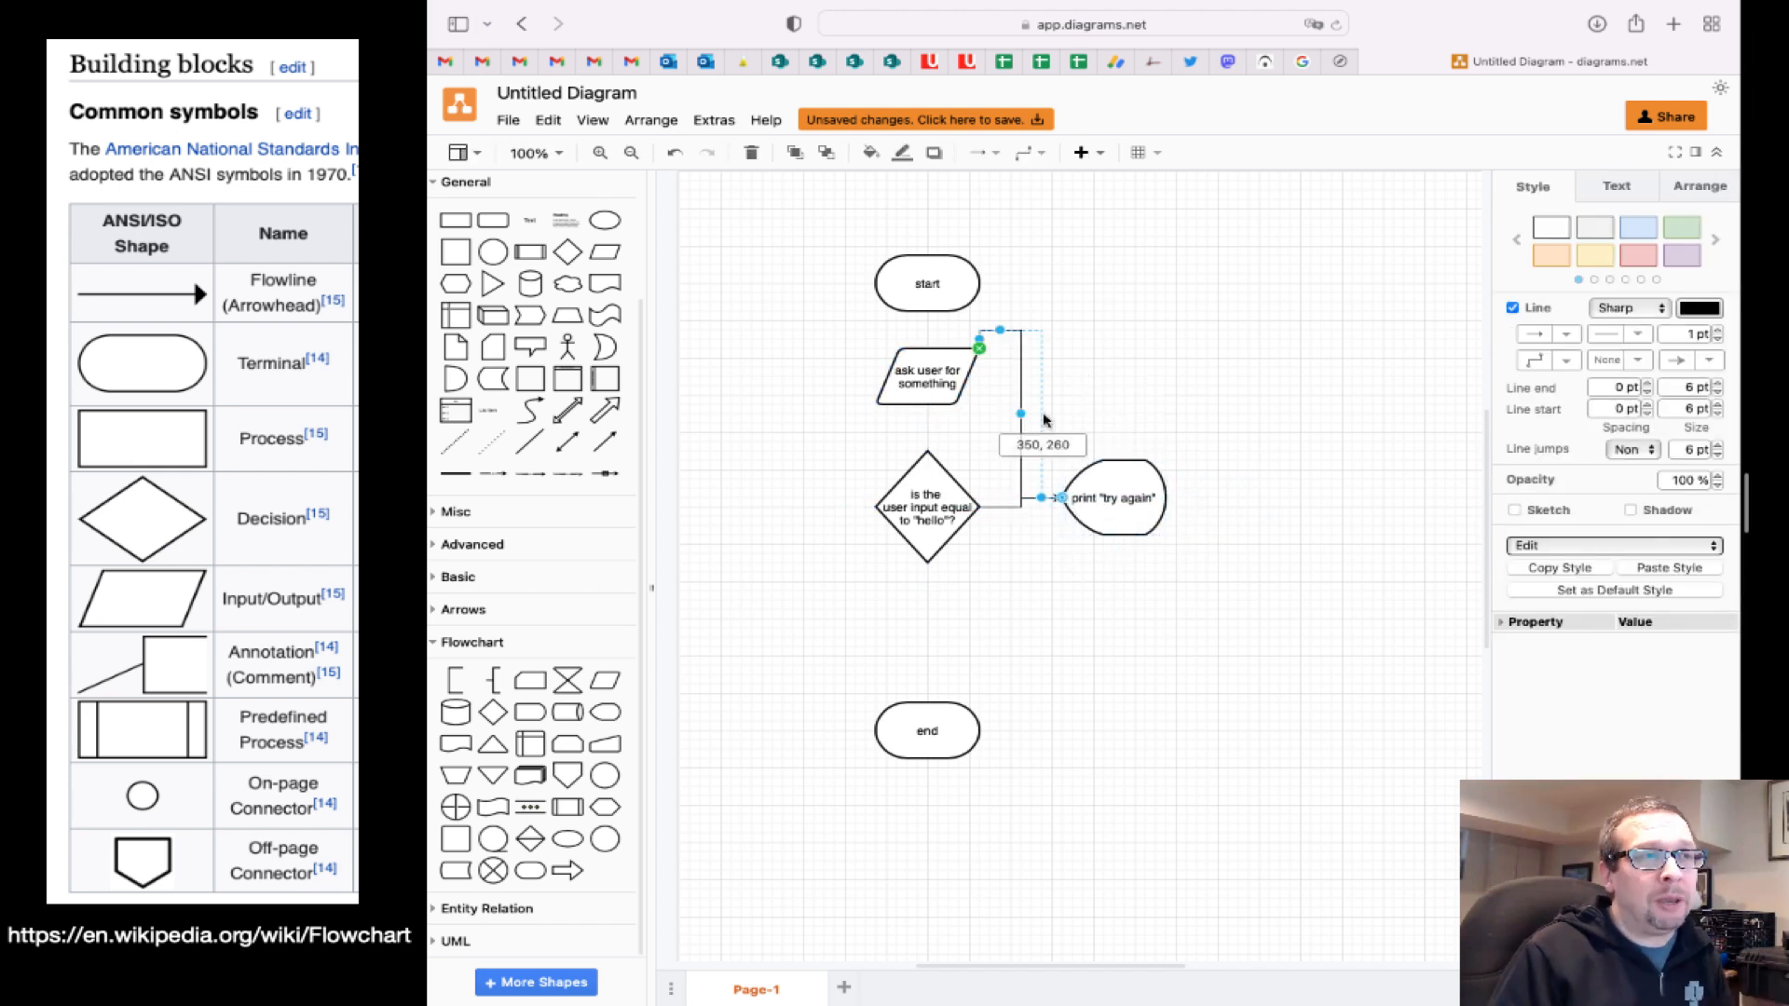
{"action": "left_click", "coordinate": [1044, 557]}
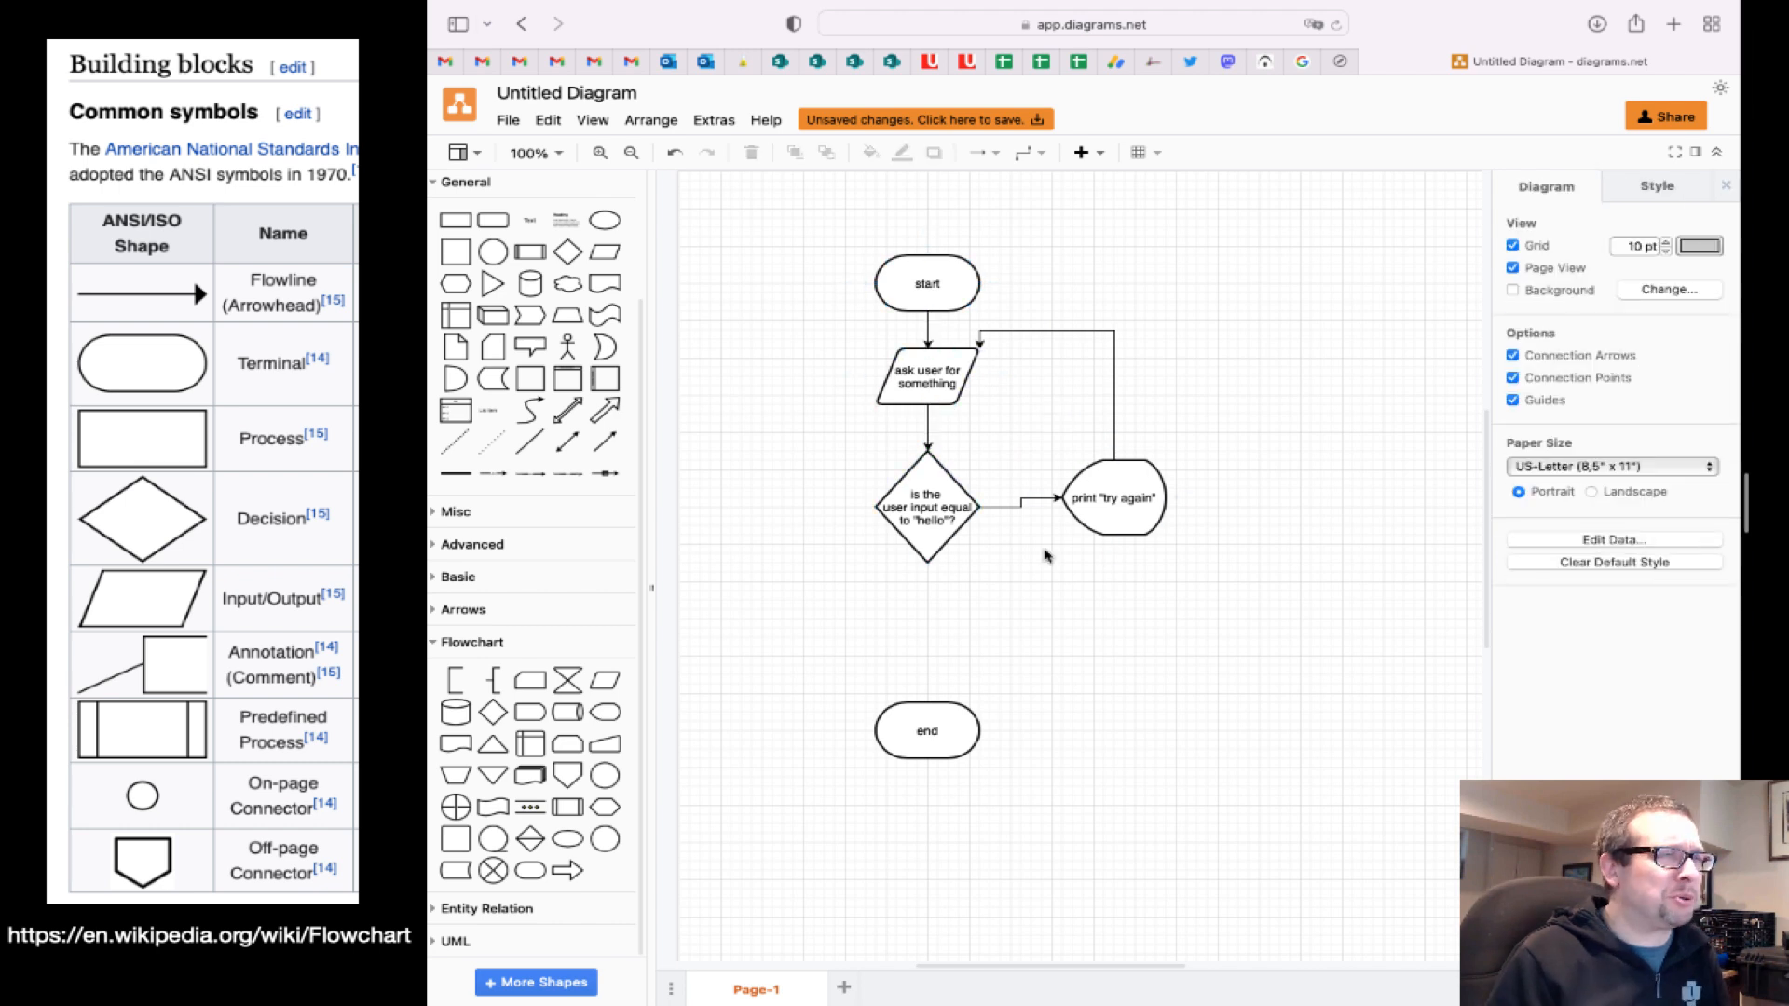
{"action": "mouse_move", "coordinate": [606, 805]}
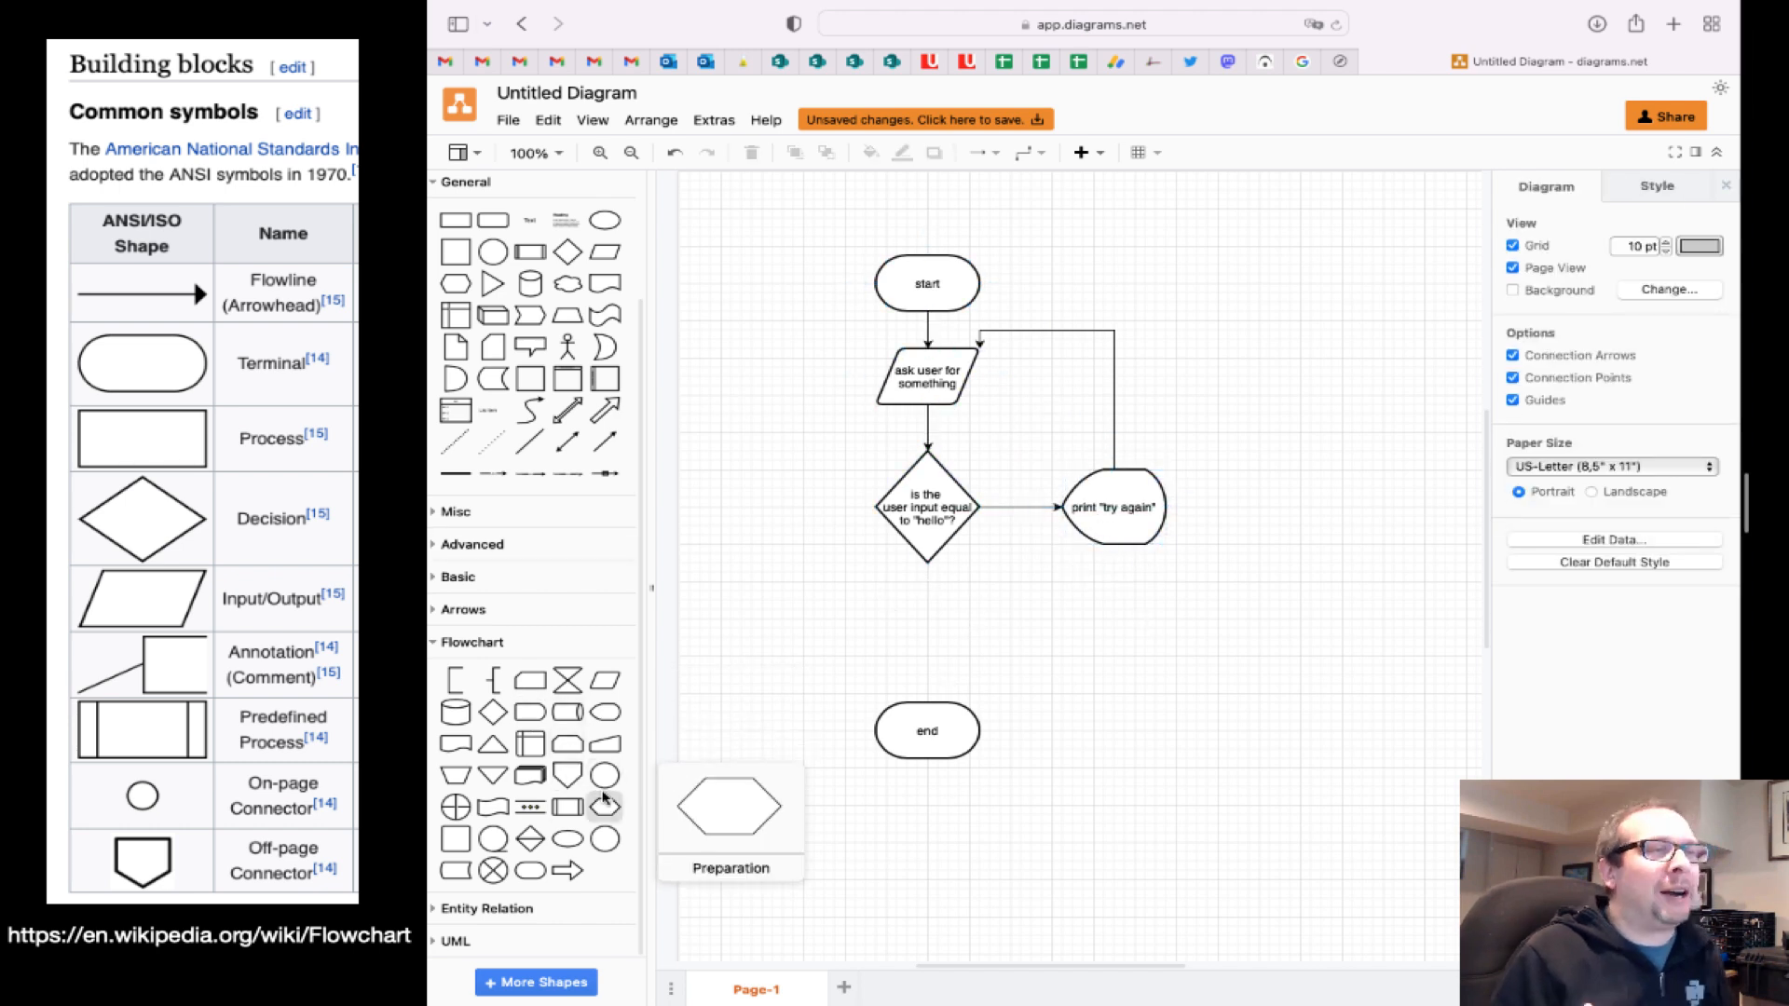
{"action": "mouse_move", "coordinate": [527, 712]}
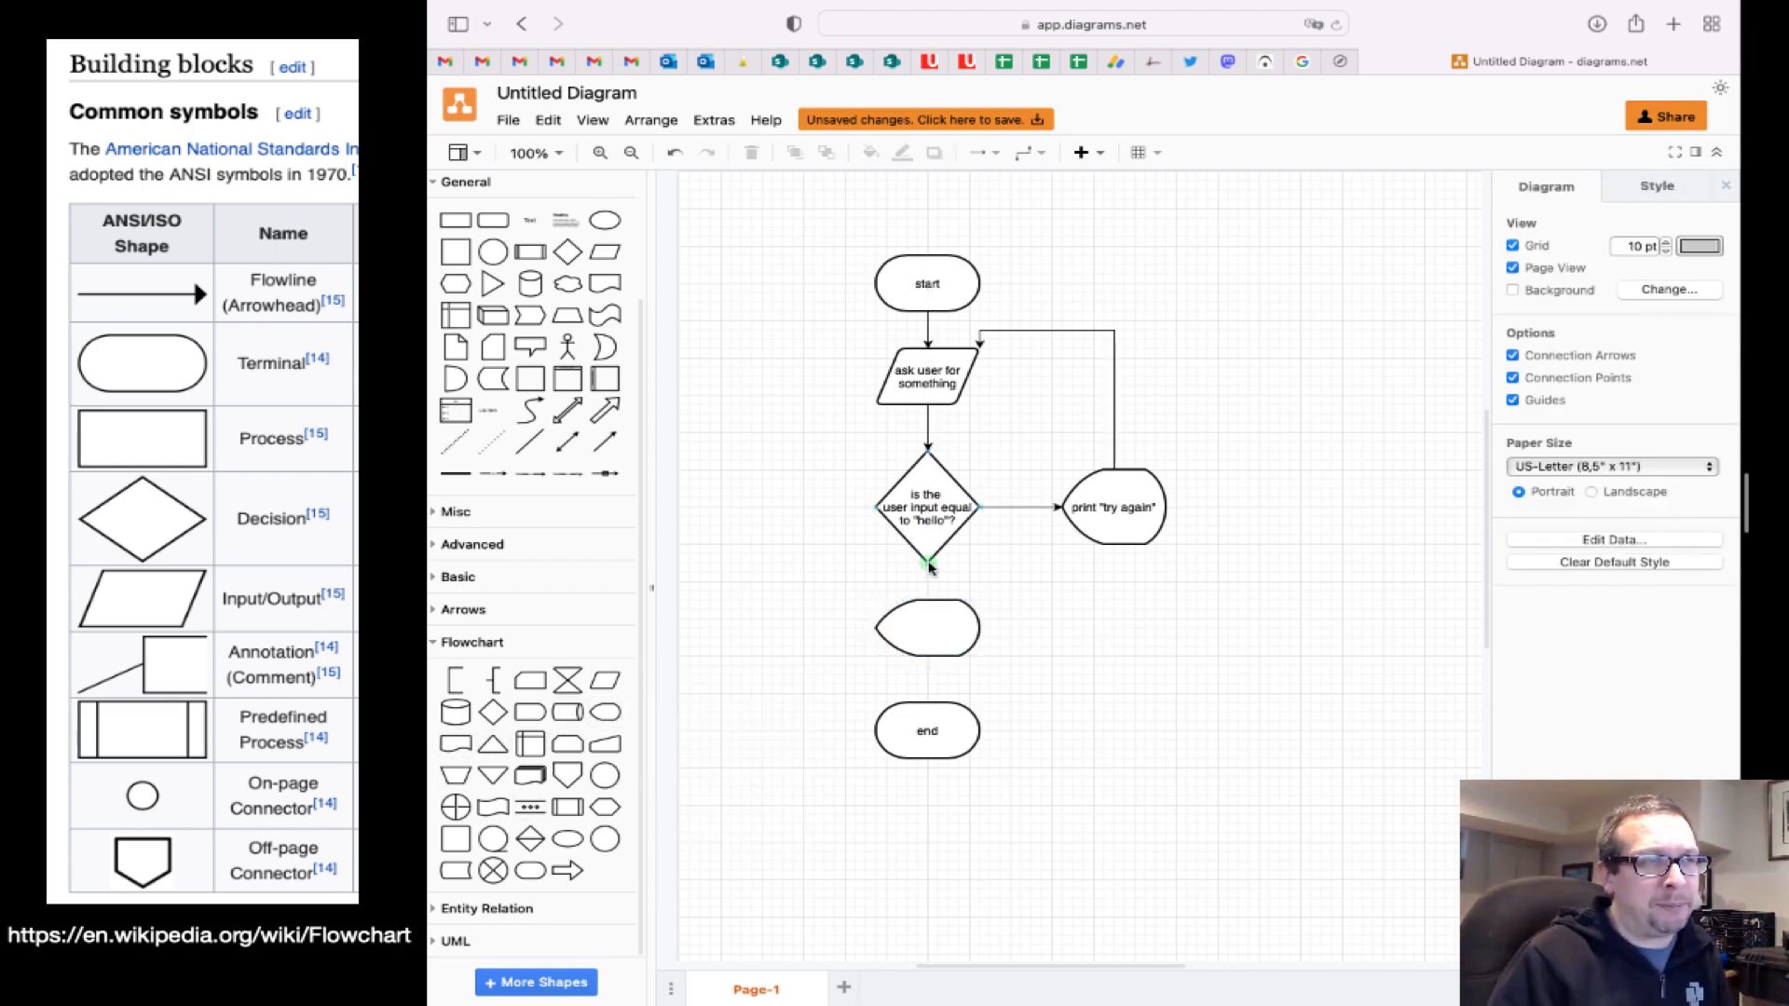
Step: Label the new display shape below the decision 'print "hello!!!!"'
{"action": "double_click", "coordinate": [926, 627]}
{"action": "type", "text": "print \"hello!!!"}
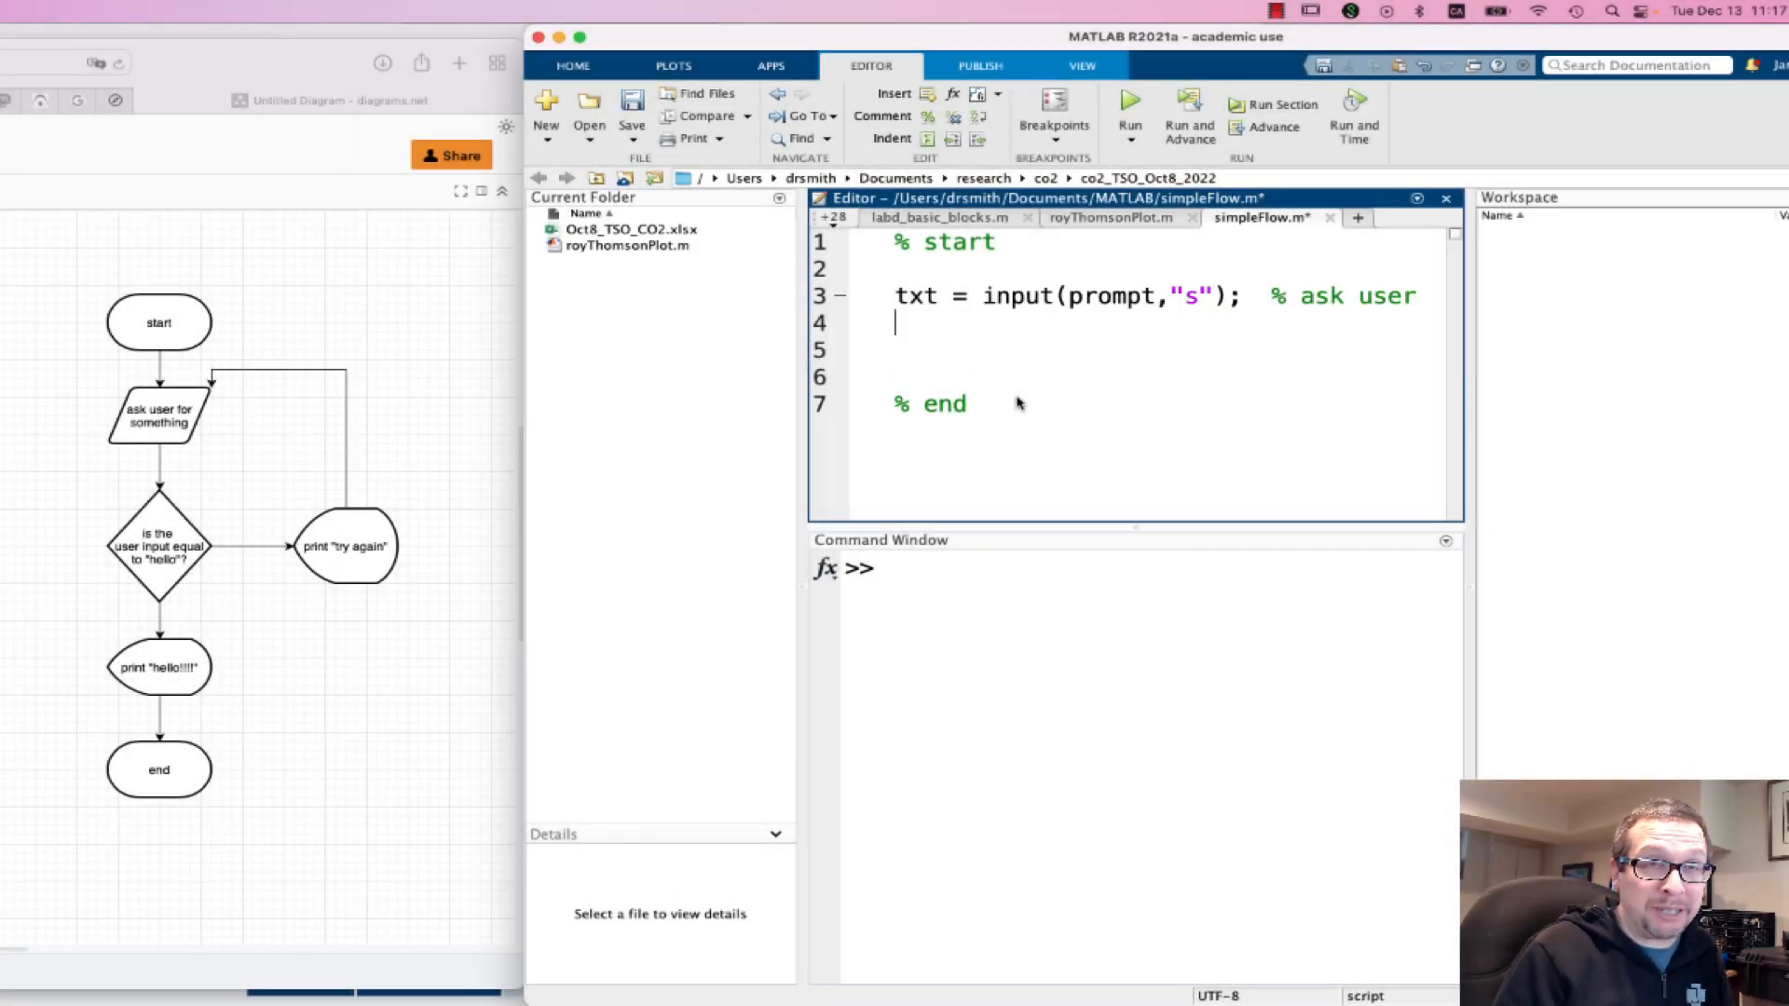
Step: Write the if(txt) check and the '% exitTheLoop is 0' comment inside the while loop of simpleFlow.m
{"action": "type", "text": "if(txt == \"hello"}
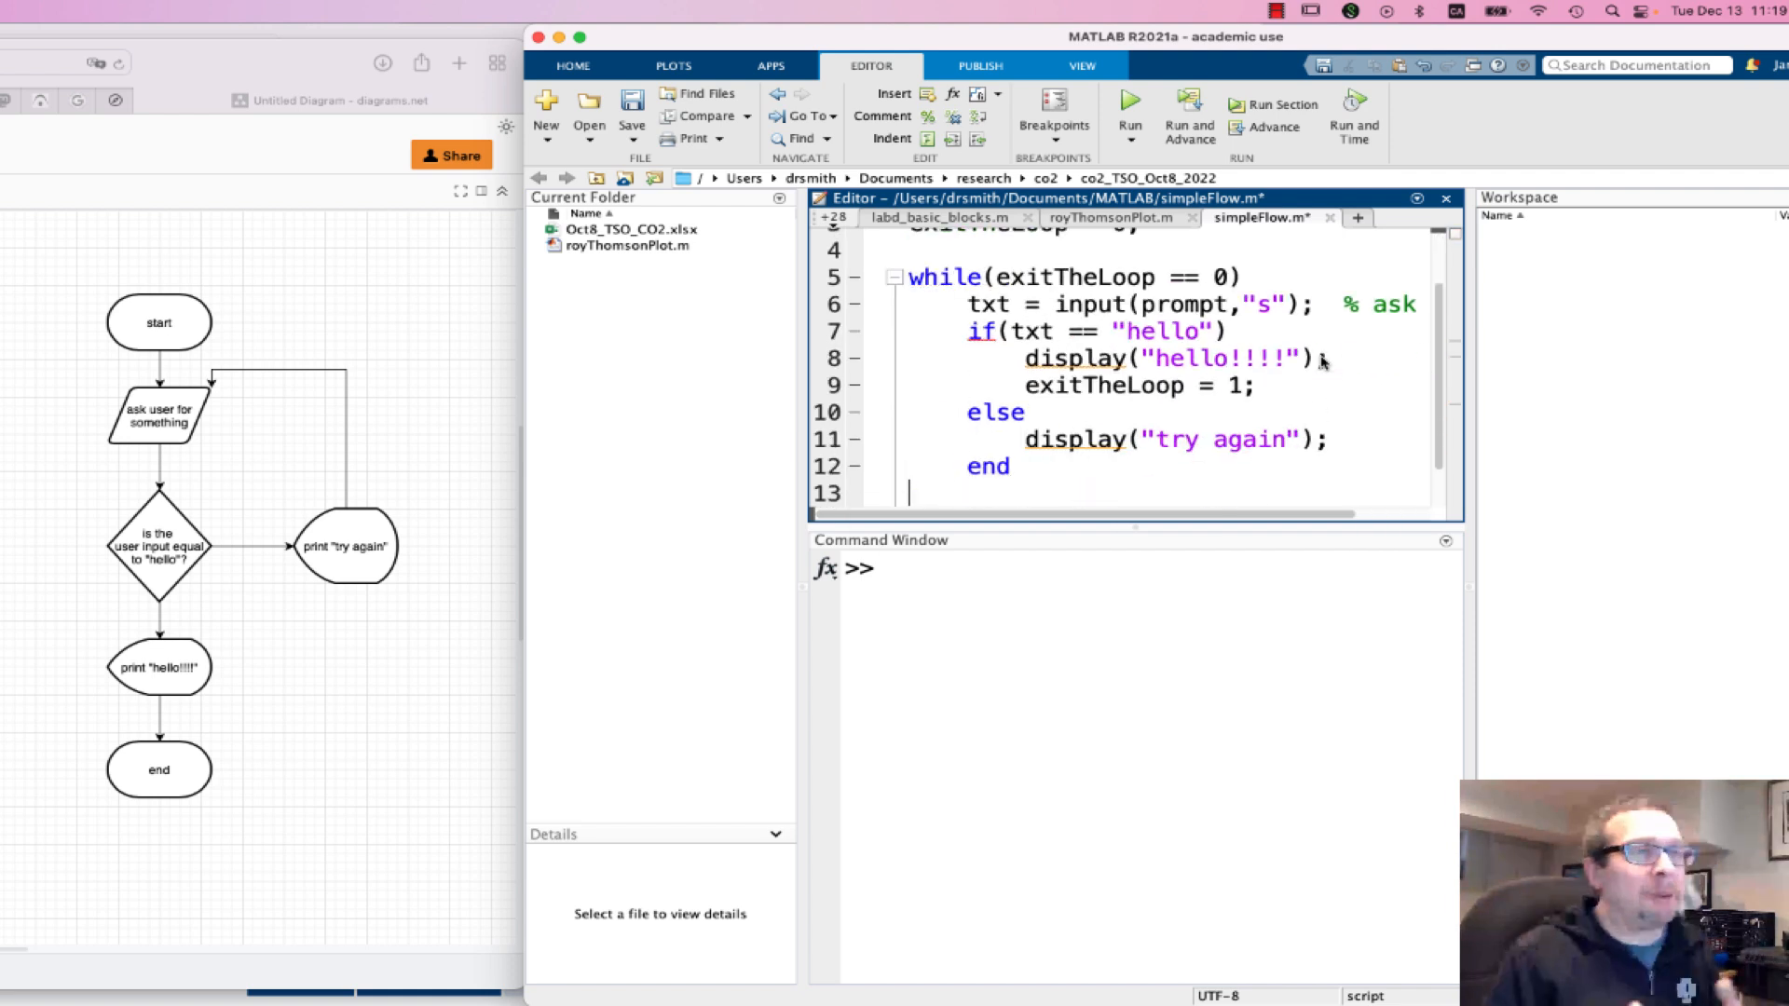
{"action": "type", "text": "% exitTheLoop is 0."}
{"action": "type", "text": "% end of while"}
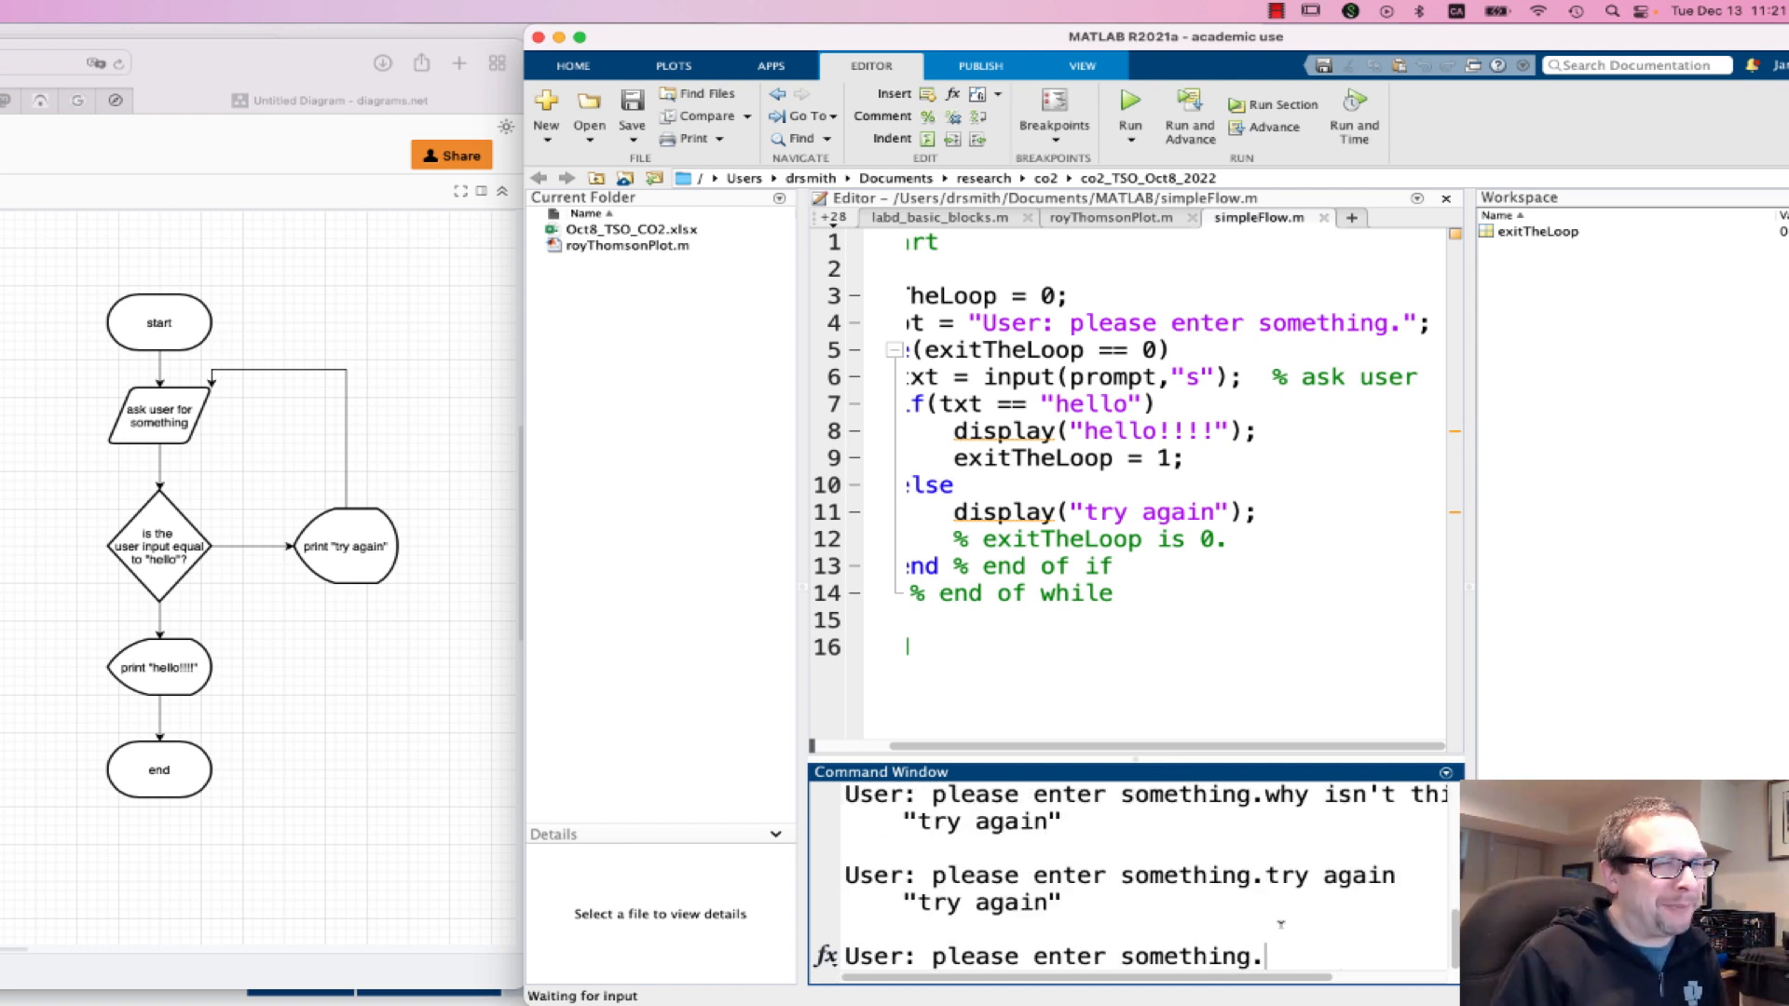
Step: Enter hello at the Command Window prompt so the script displays "hello!!!!" and finishes
{"action": "type", "text": "hello"}
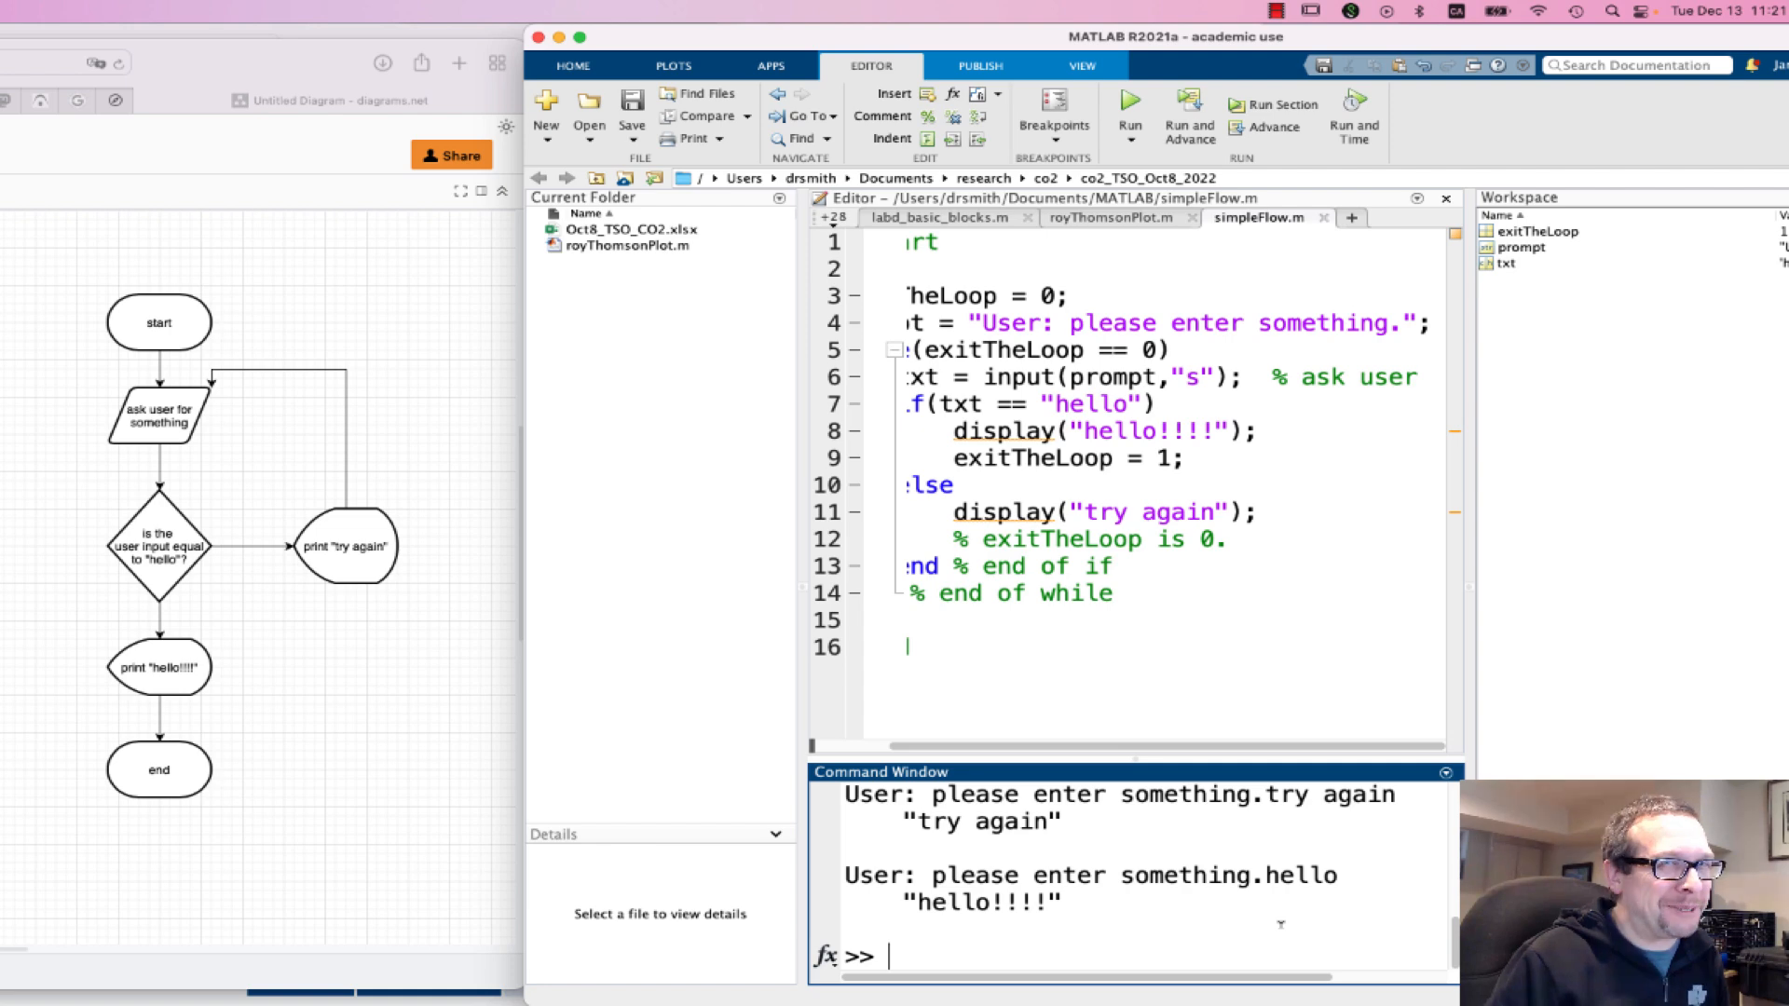